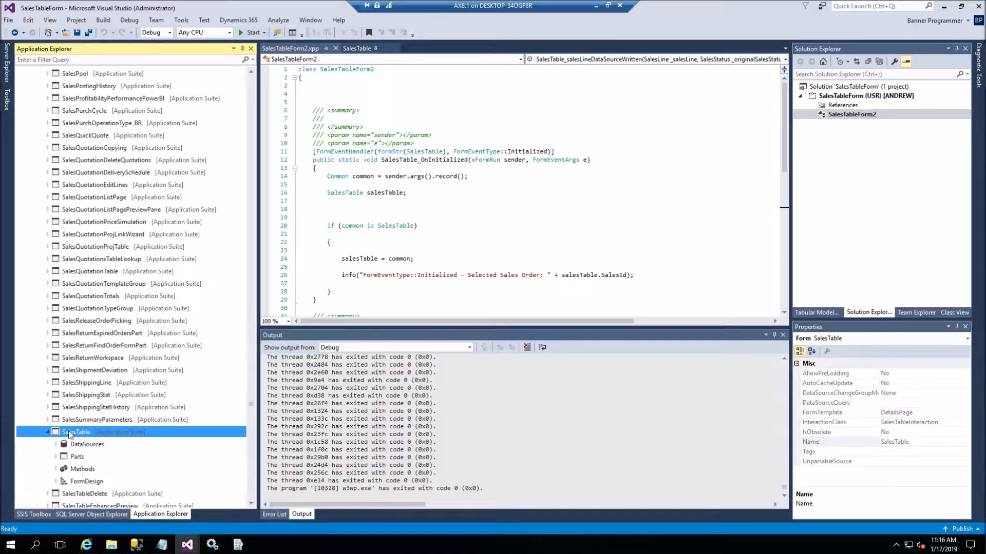
# Open the SalesTable form in the designer from Application Explorer.
pyautogui.rightClick(76, 432)
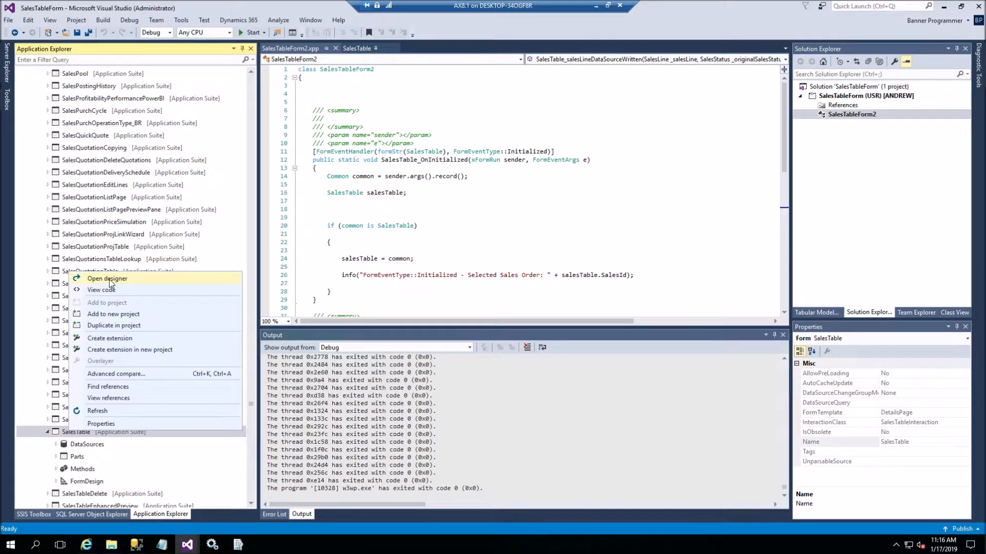
pyautogui.click(106, 279)
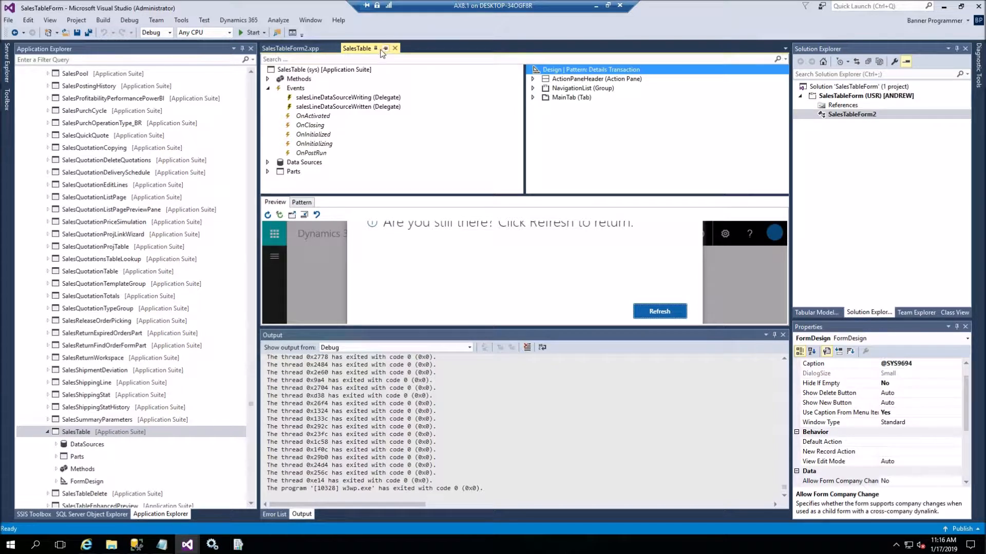
pyautogui.moveTo(415, 102)
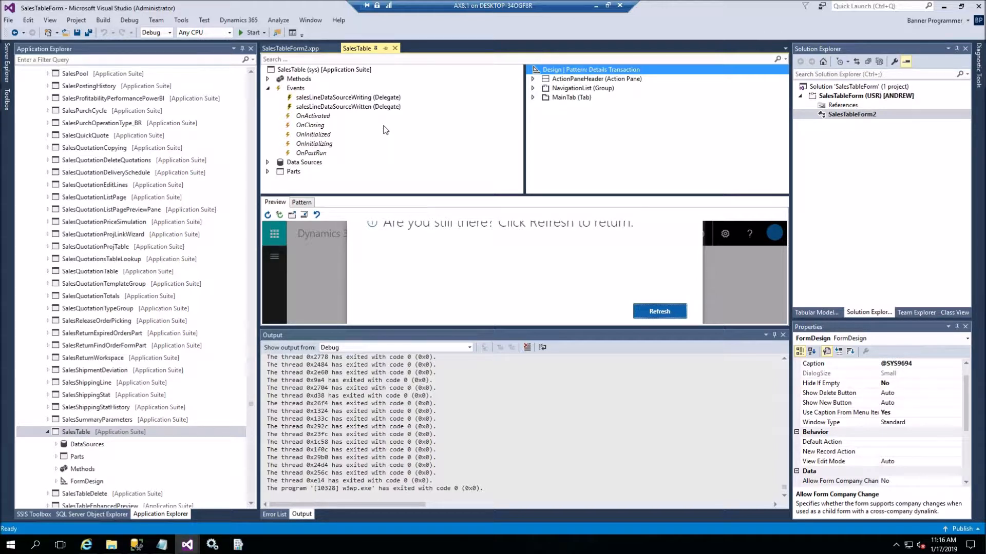
pyautogui.moveTo(325, 136)
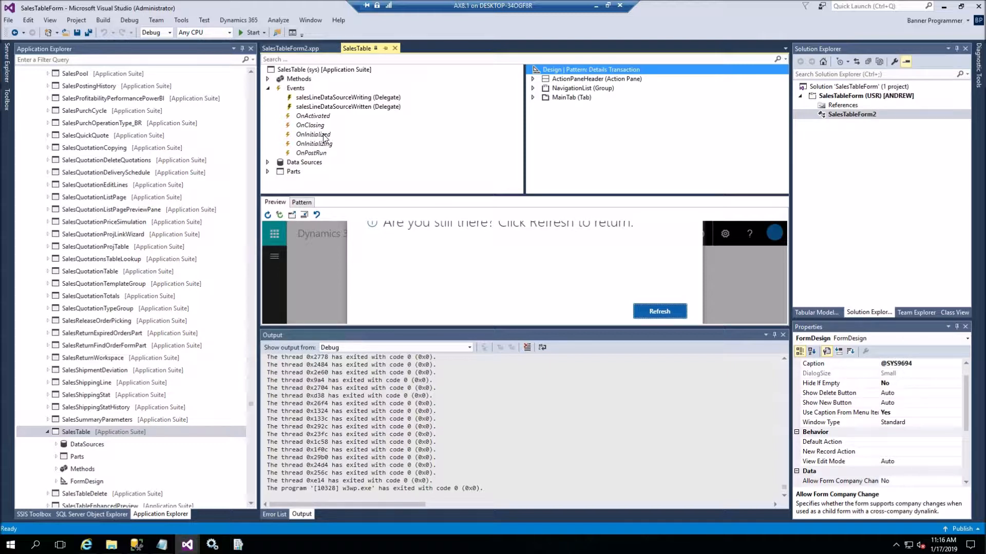
# Select the OnInitialized form event and bring up its copy-handler options.
pyautogui.click(313, 135)
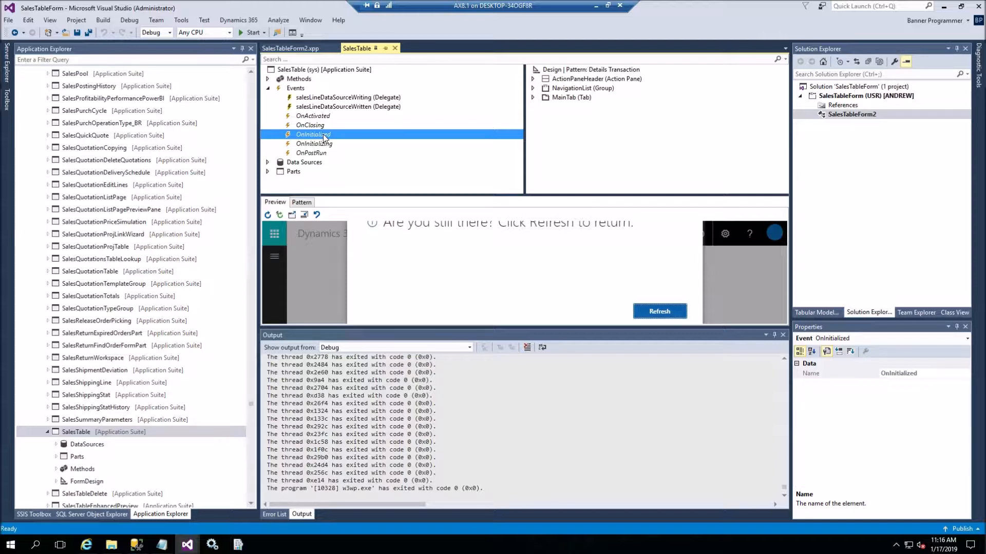
pyautogui.rightClick(311, 134)
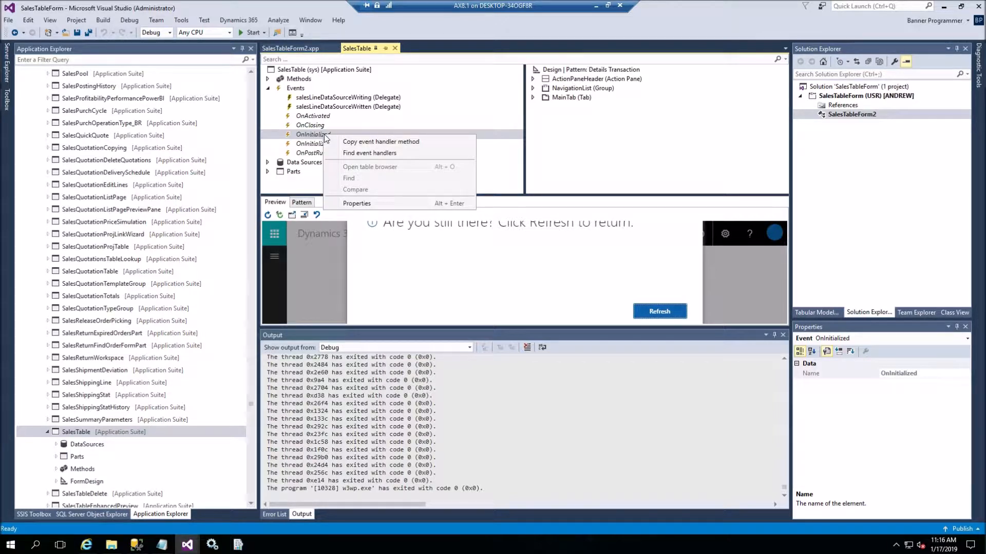
pyautogui.moveTo(380, 142)
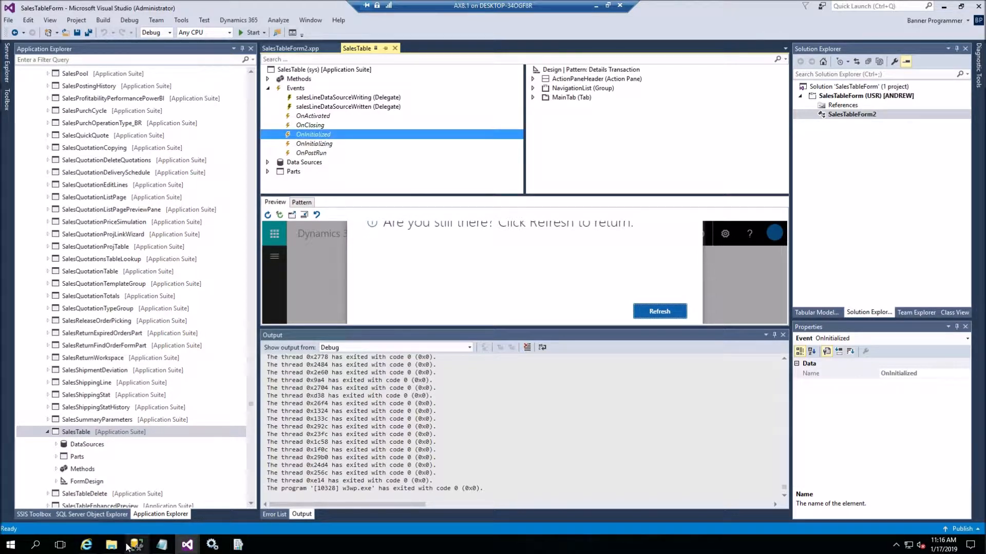
# Paste the copied SalesTable_OnInitialized handler stub into a blank Notepad note.
pyautogui.click(135, 544)
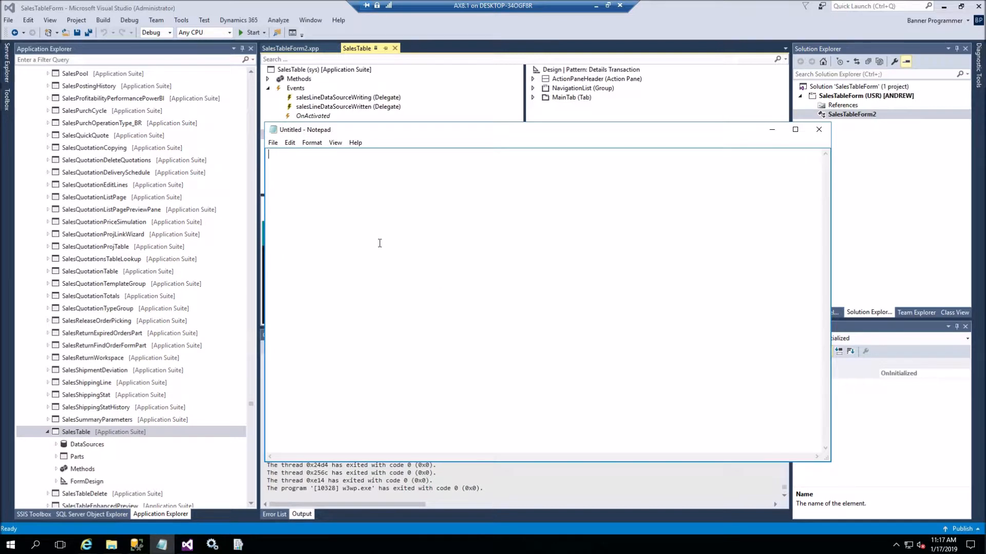
pyautogui.rightClick(379, 243)
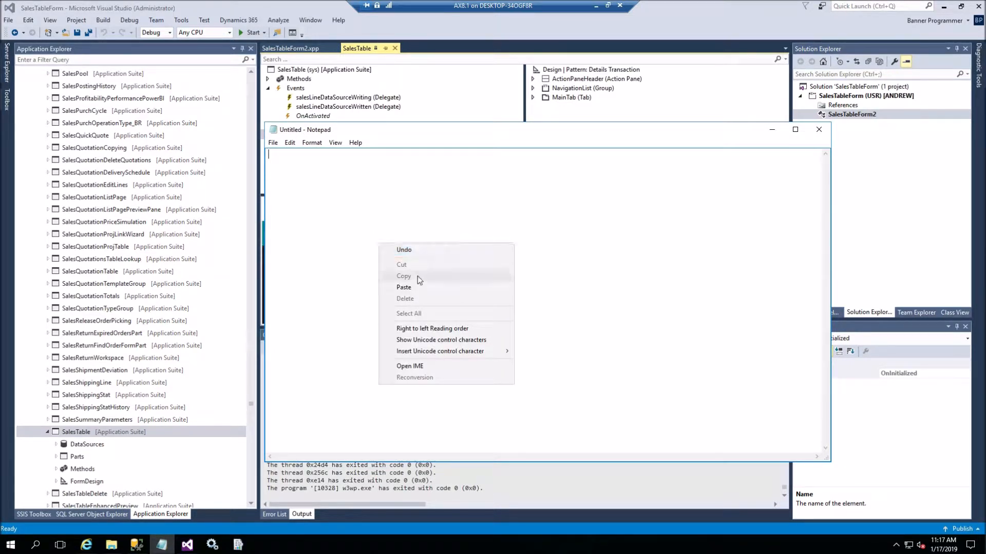
pyautogui.click(404, 288)
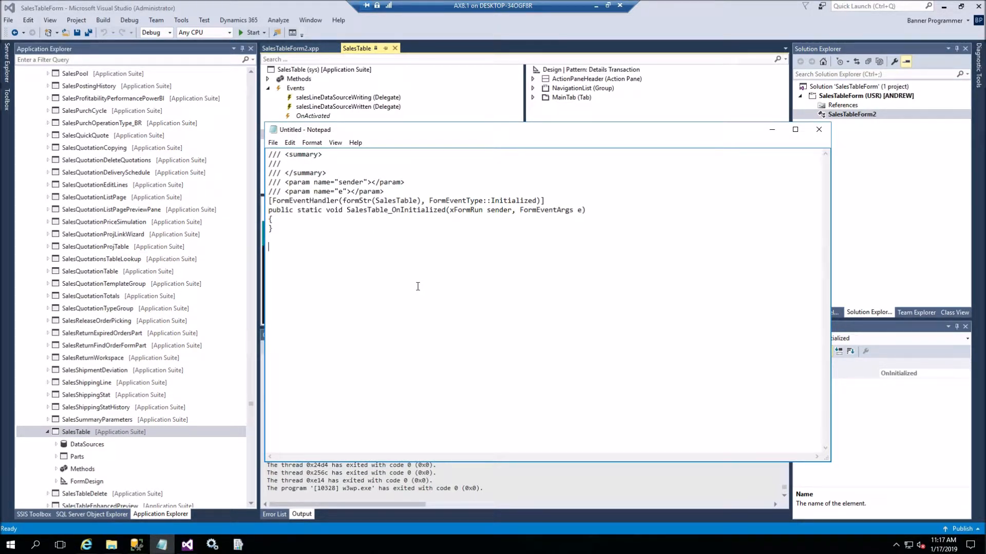
pyautogui.moveTo(376, 222)
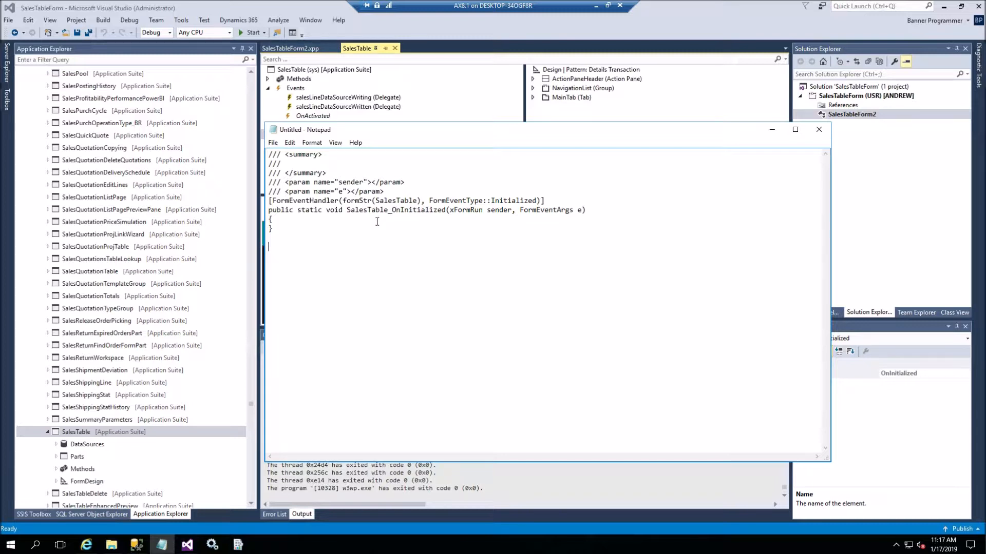
pyautogui.moveTo(336, 237)
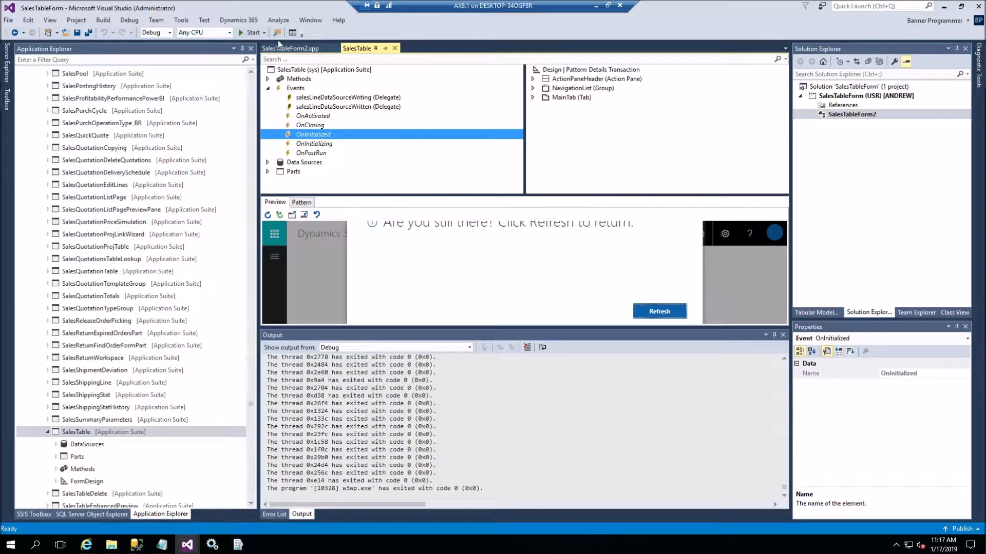
# Show the SalesTableForm2.xpp class code again.
pyautogui.doubleClick(313, 134)
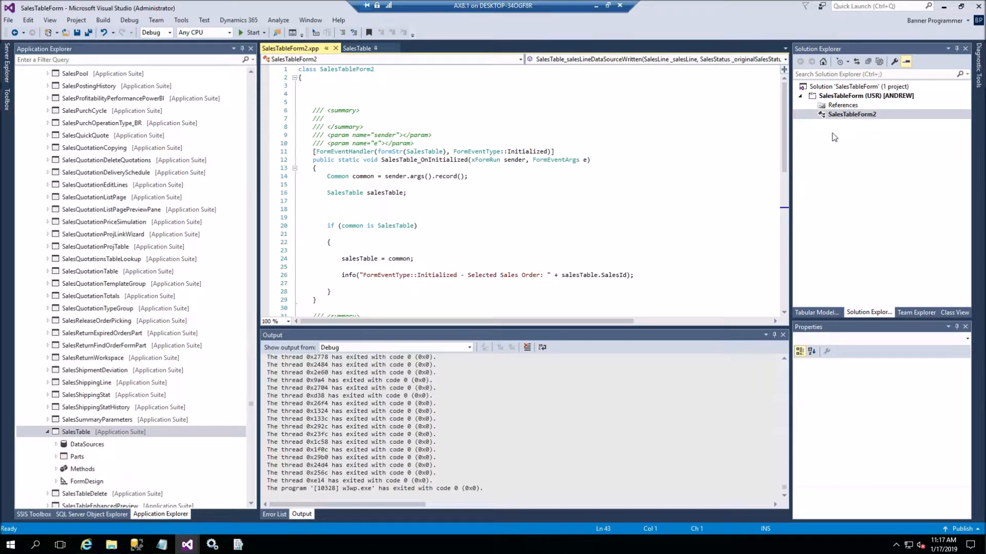
pyautogui.rightClick(852, 114)
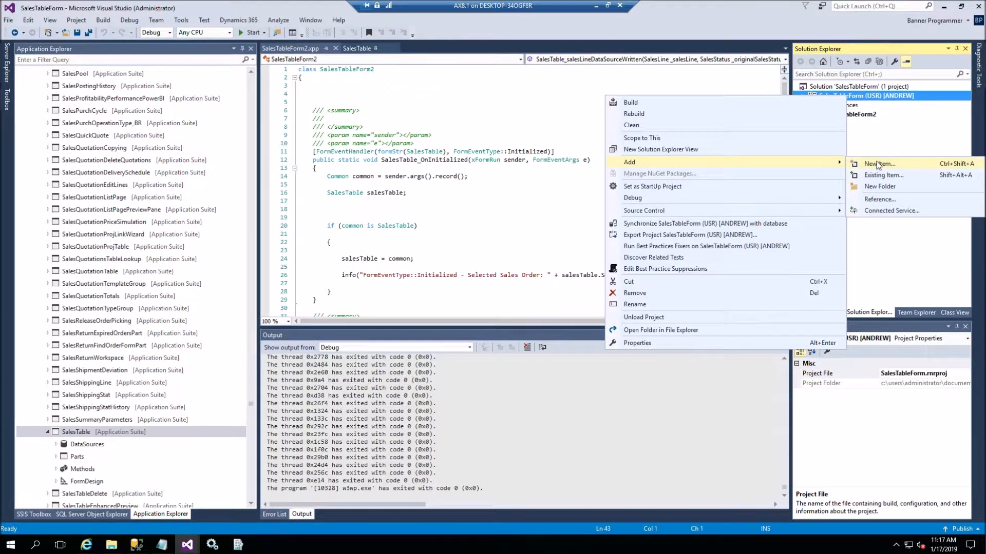
pyautogui.click(880, 163)
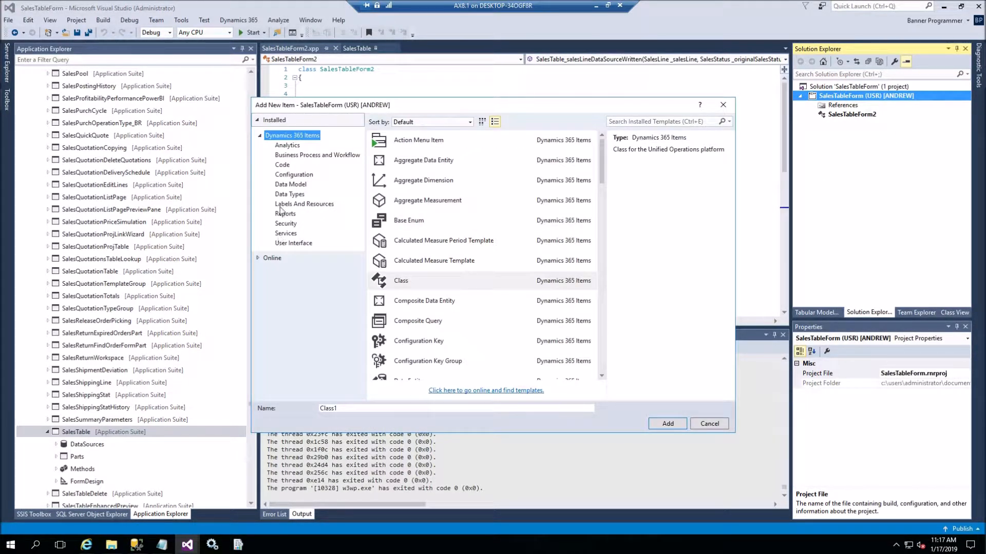
pyautogui.moveTo(295, 208)
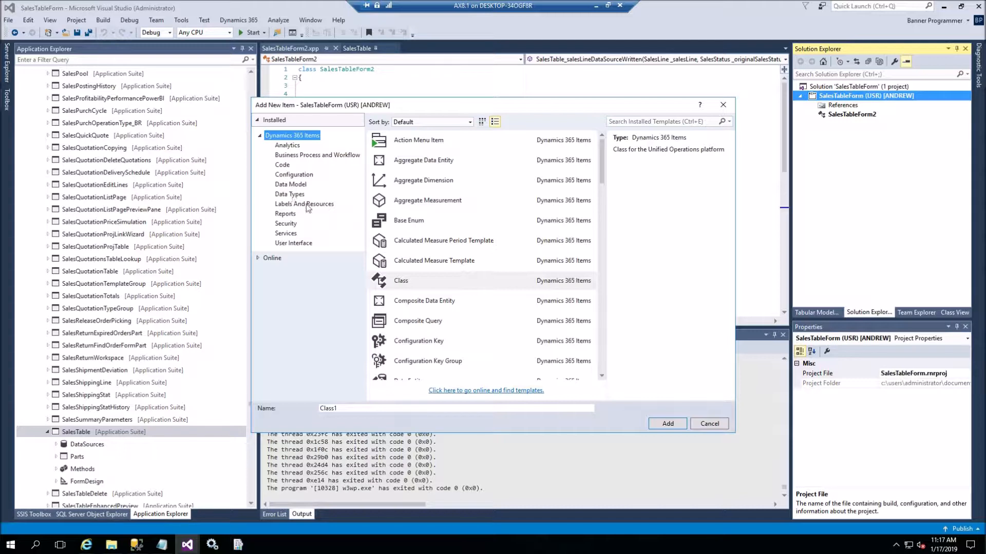
pyautogui.moveTo(287, 166)
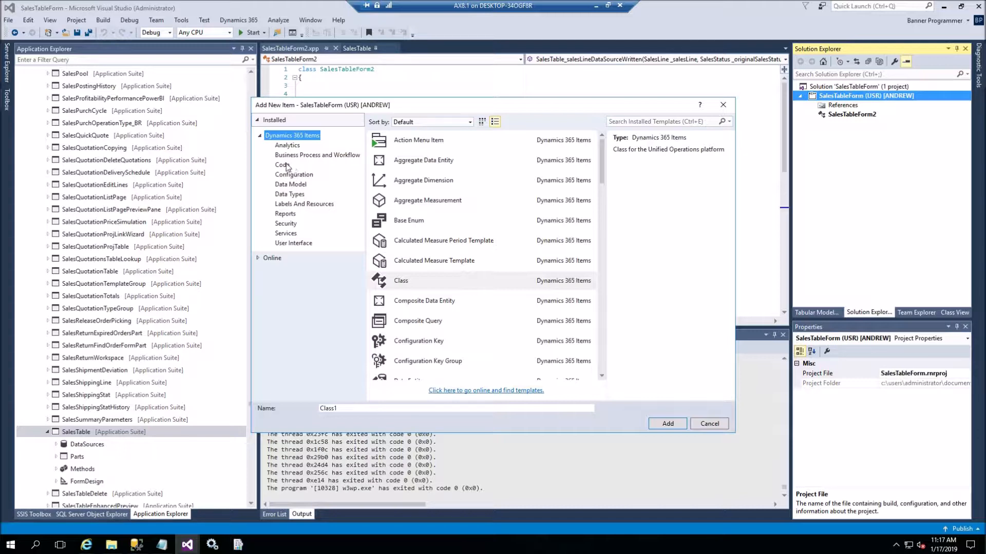
pyautogui.click(401, 280)
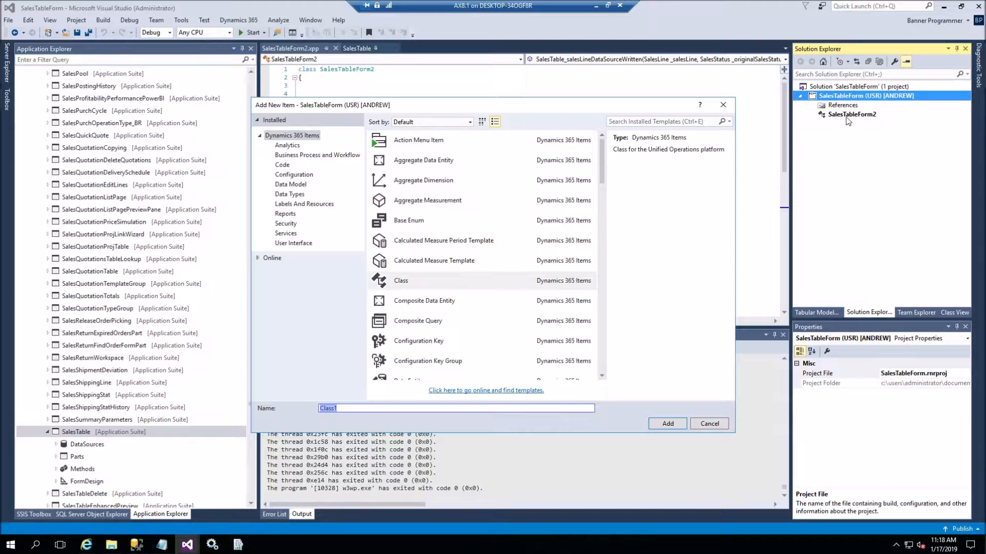
pyautogui.moveTo(516, 463)
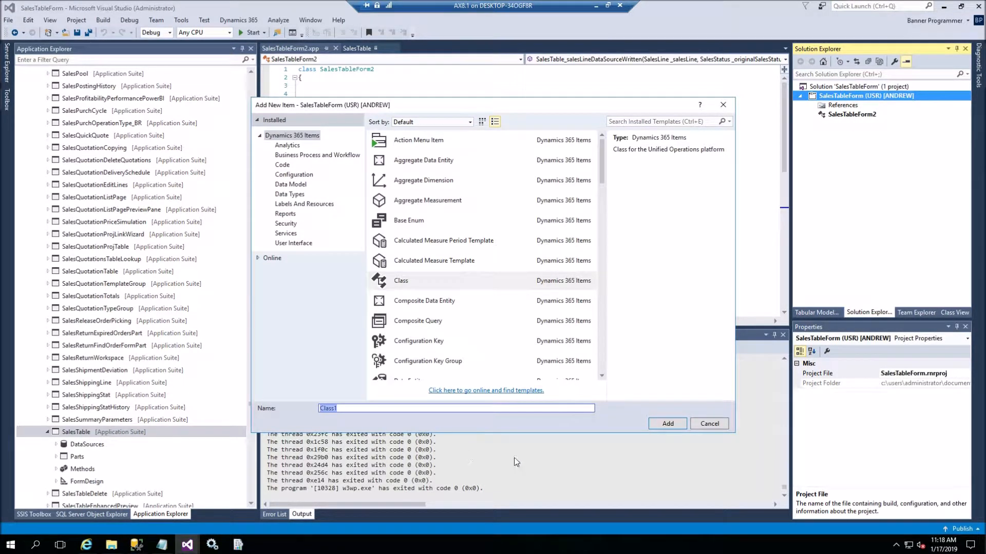
pyautogui.click(708, 423)
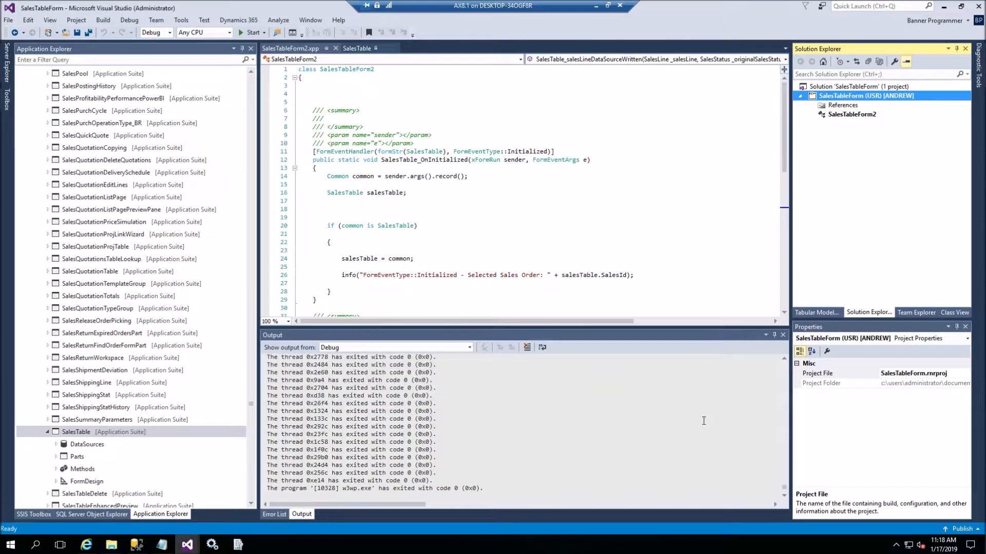
pyautogui.moveTo(824, 218)
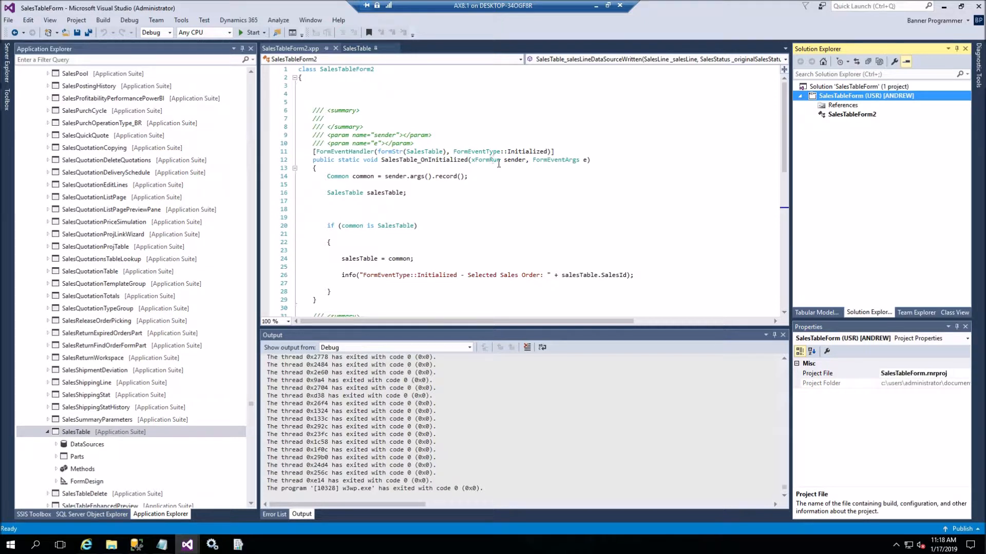
pyautogui.moveTo(457, 191)
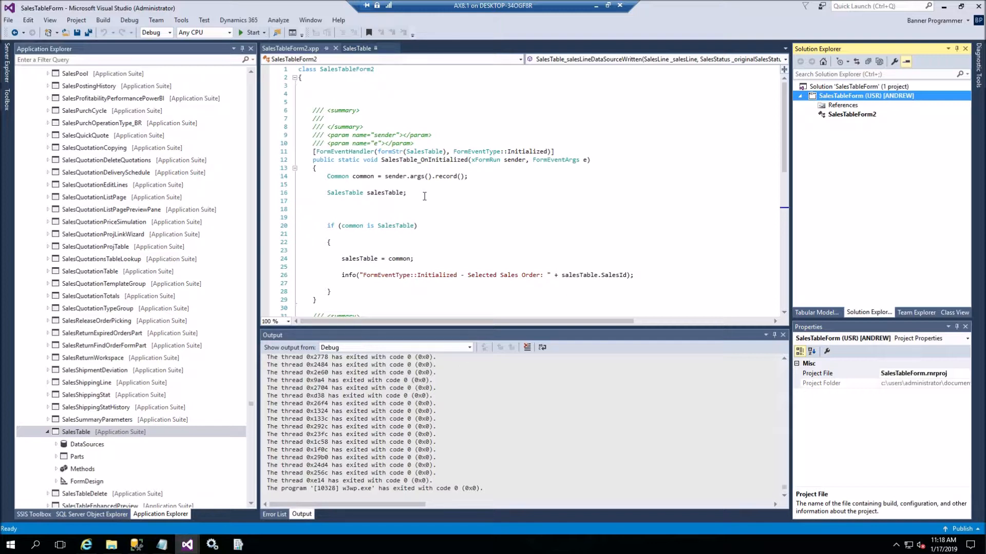
pyautogui.moveTo(467, 204)
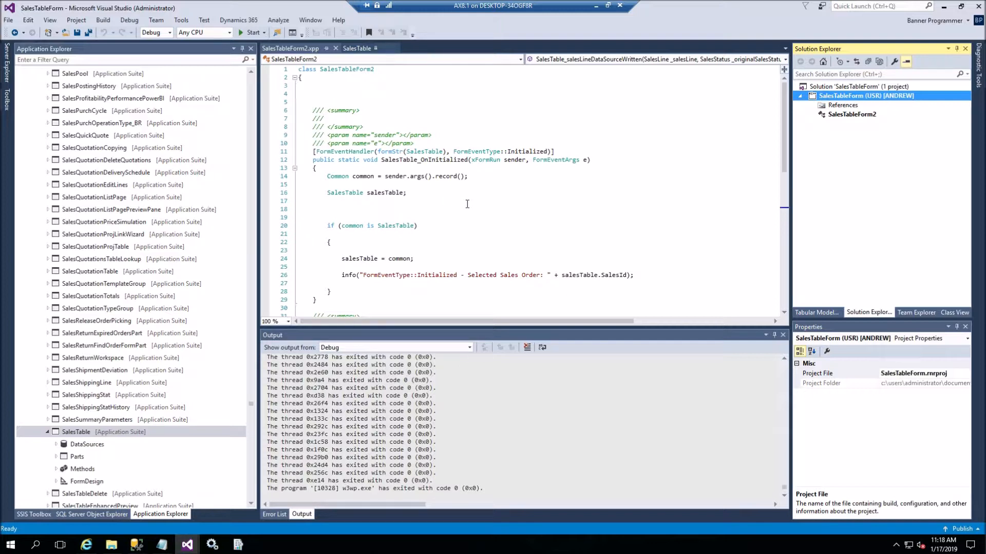
pyautogui.moveTo(384, 212)
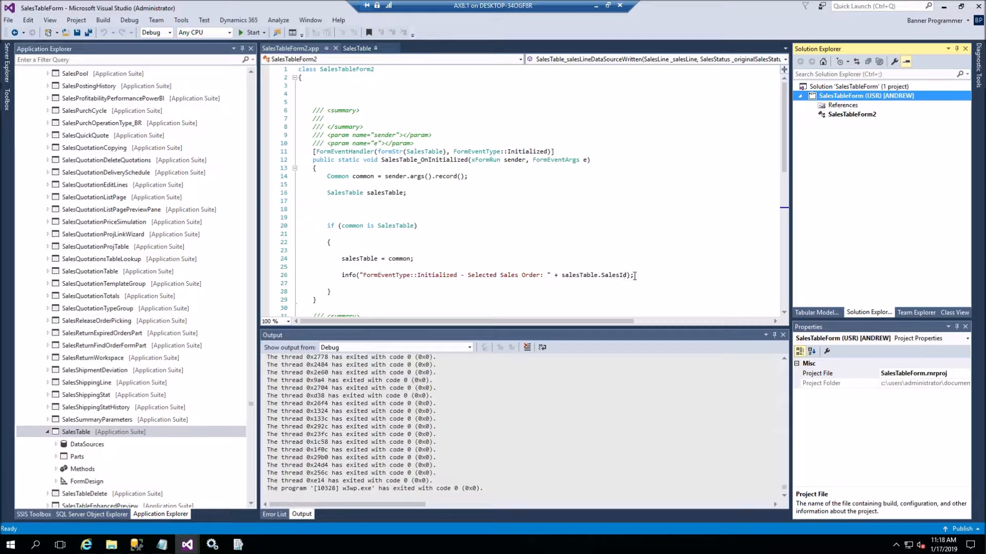
# Add a breakpoint on the line 20 'if (common is SalesTable)' check.
pyautogui.doubleClick(437, 275)
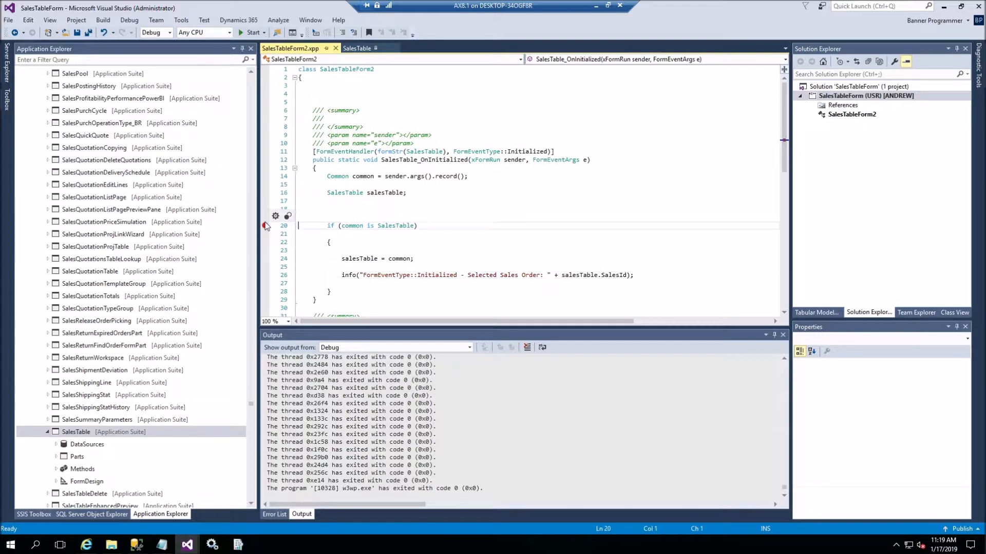
pyautogui.click(265, 226)
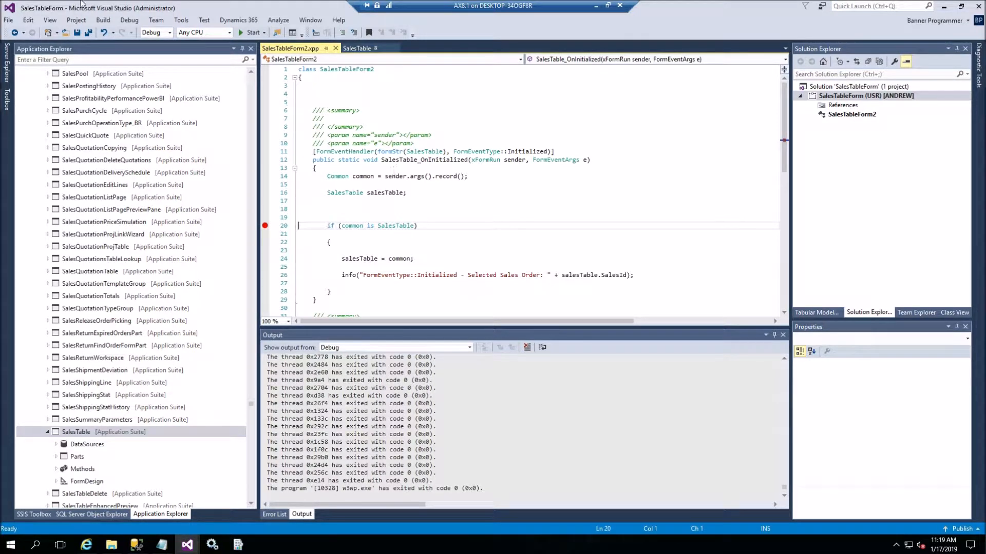
pyautogui.click(103, 19)
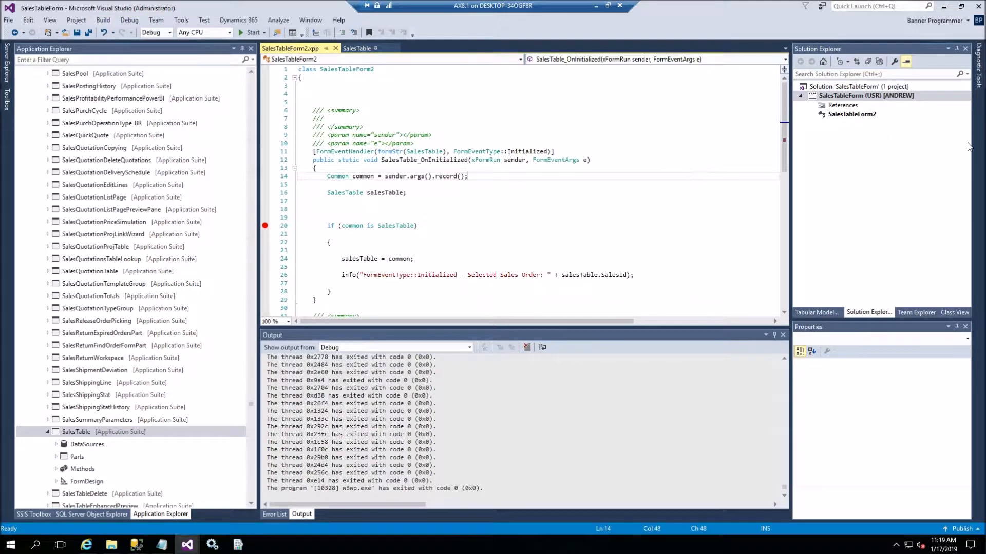
# Set SalesTableForm2 as the startup object and start debugging the solution.
pyautogui.rightClick(851, 114)
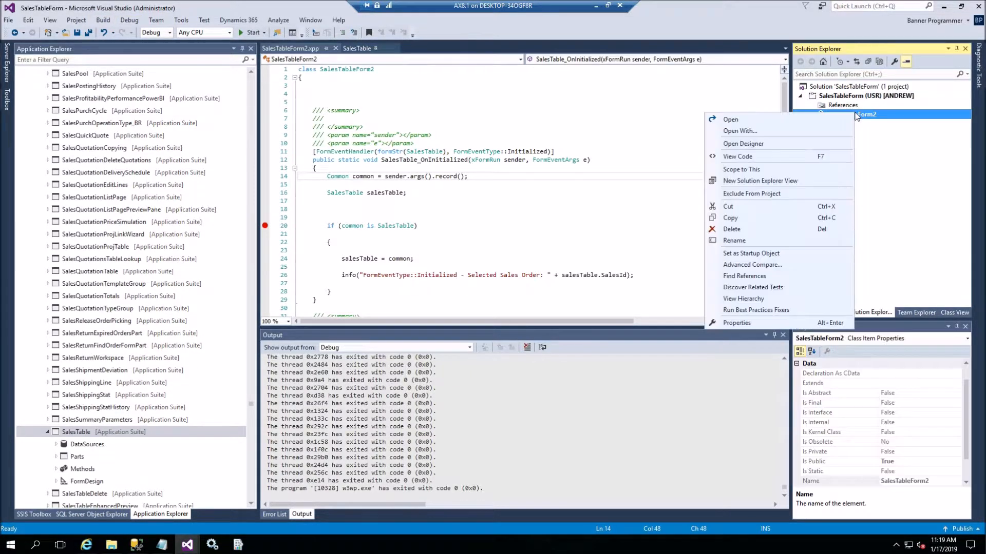
pyautogui.moveTo(750, 253)
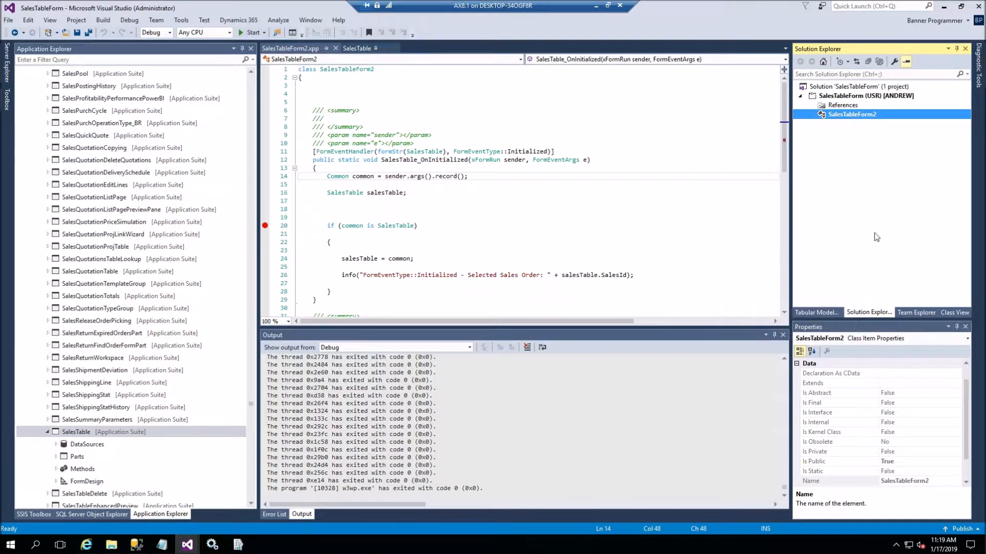
pyautogui.moveTo(844, 157)
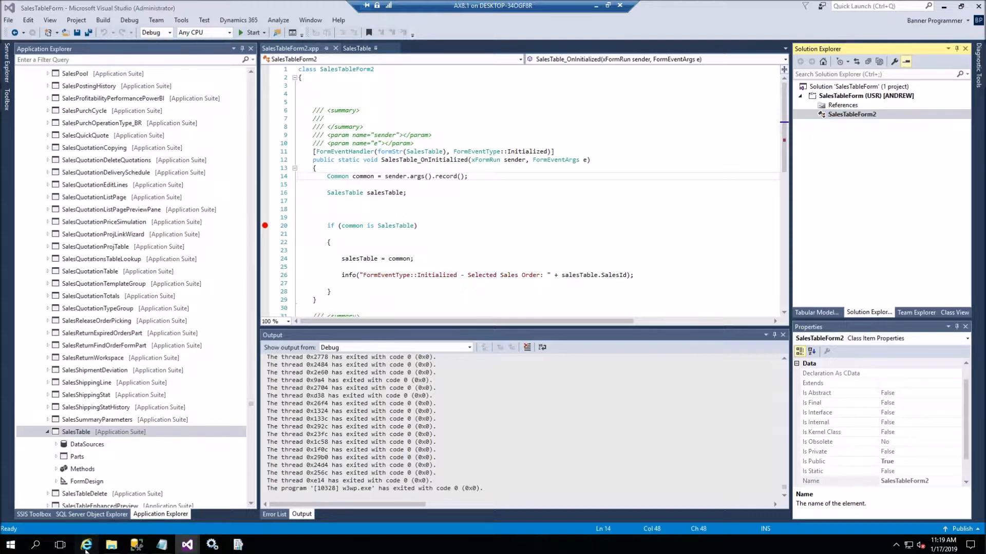
pyautogui.click(851, 114)
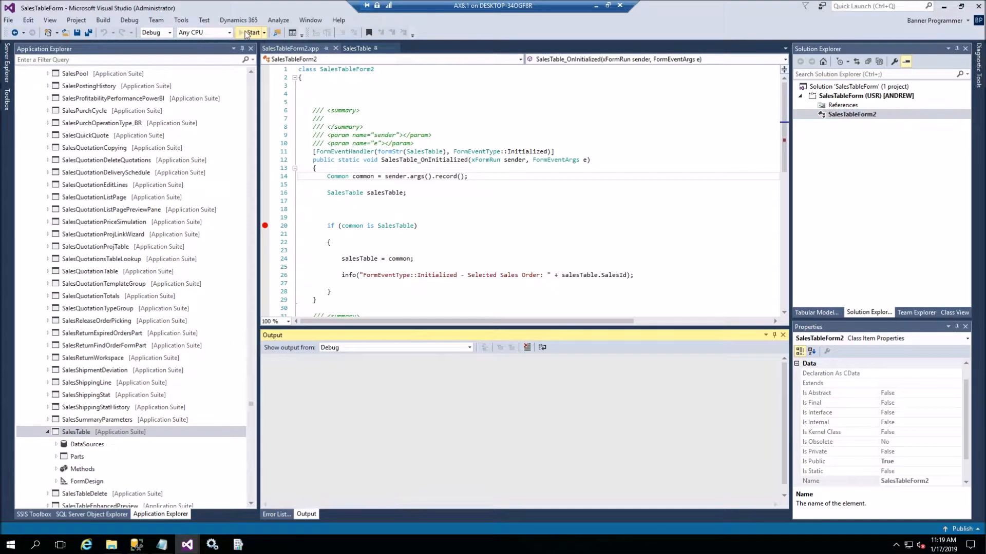
# Dismiss the class runner's missing Main method error banner.
pyautogui.click(250, 32)
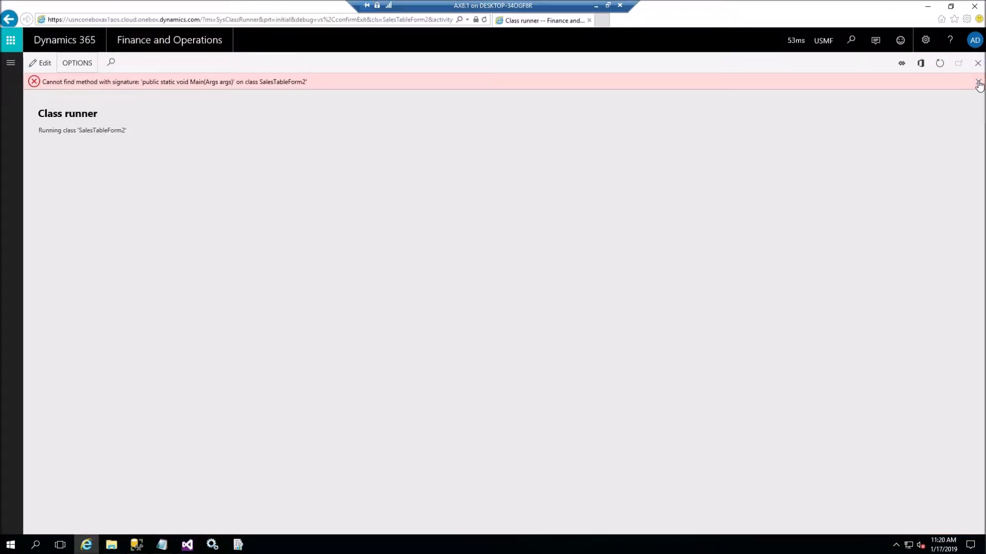
pyautogui.click(978, 81)
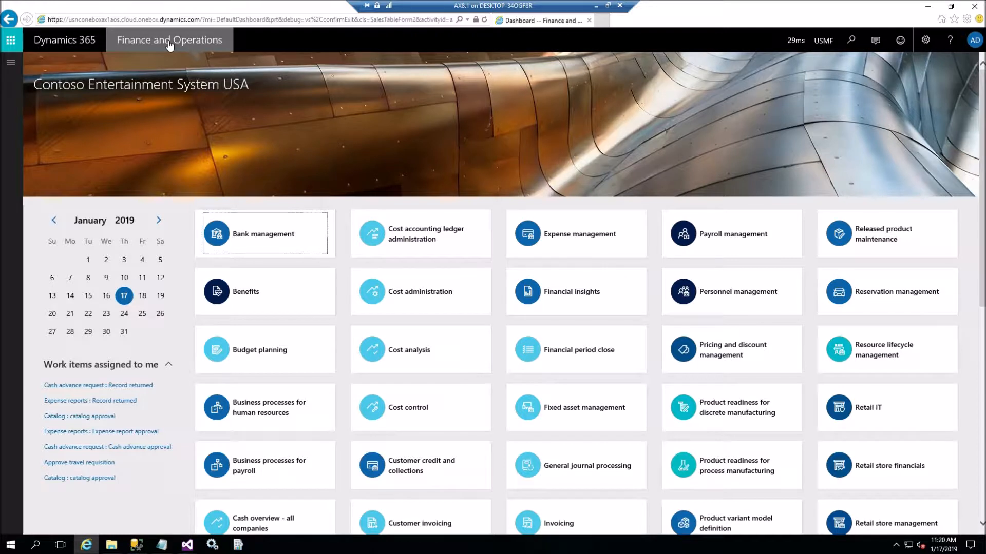
# Open sales order 000733 via Sales and marketing > All sales orders.
pyautogui.click(11, 39)
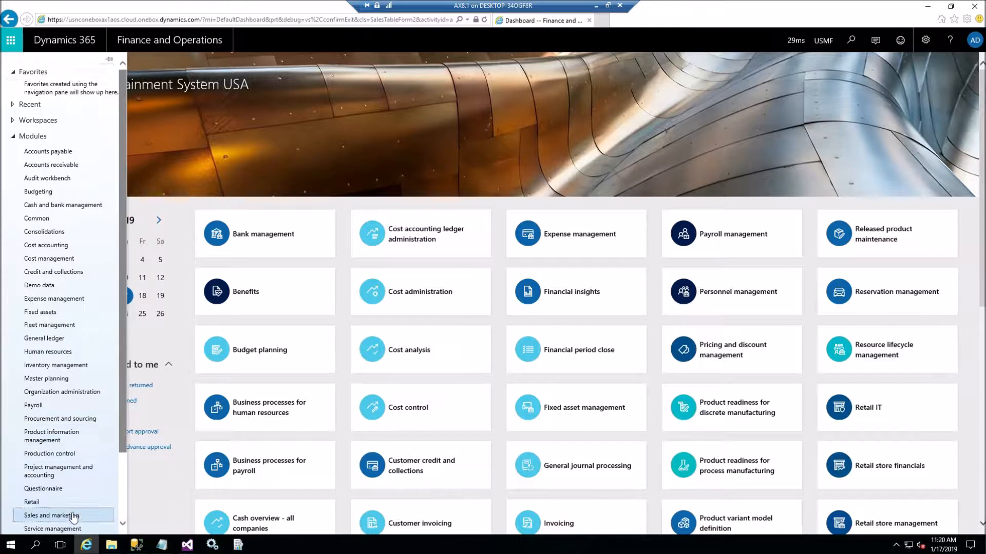
pyautogui.click(51, 515)
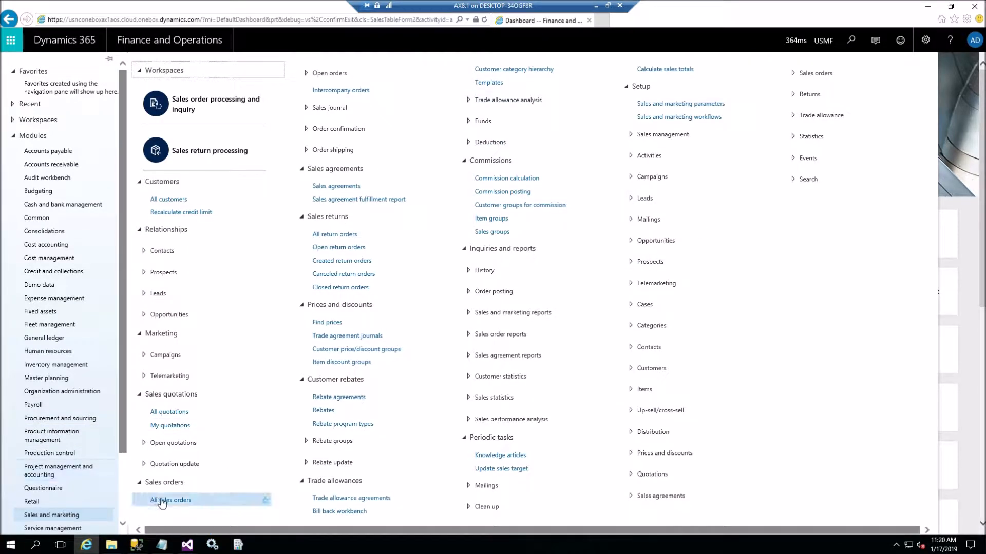
pyautogui.click(171, 500)
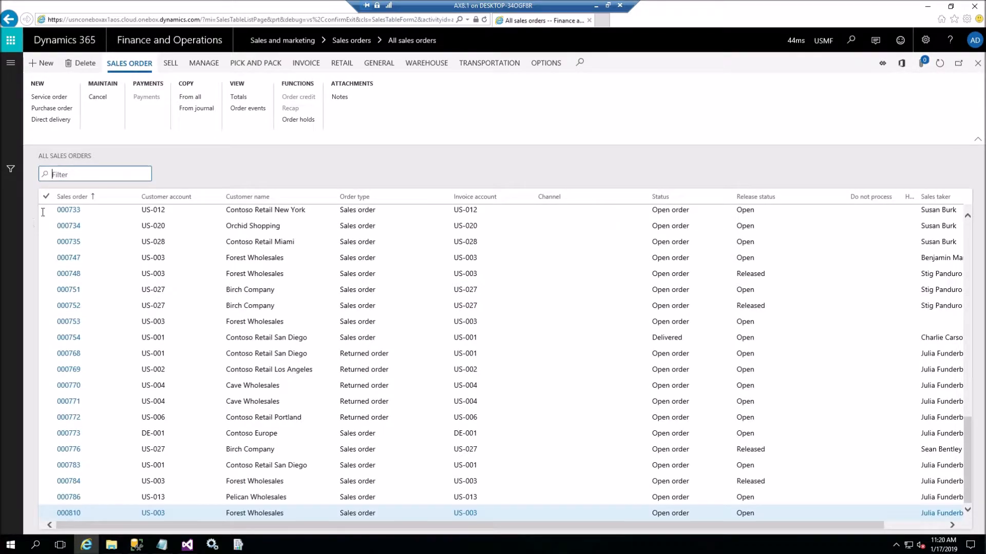
pyautogui.click(68, 210)
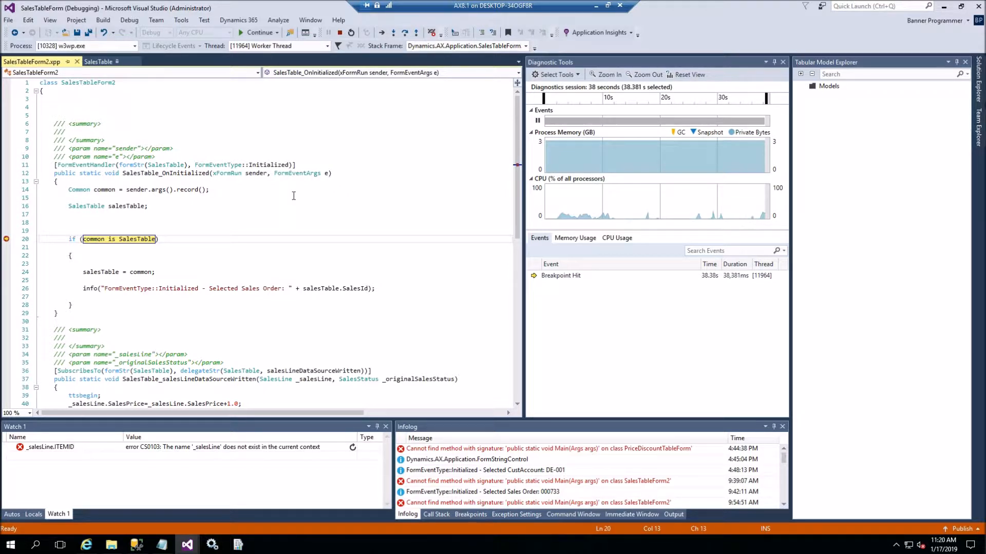
pyautogui.moveTo(373, 190)
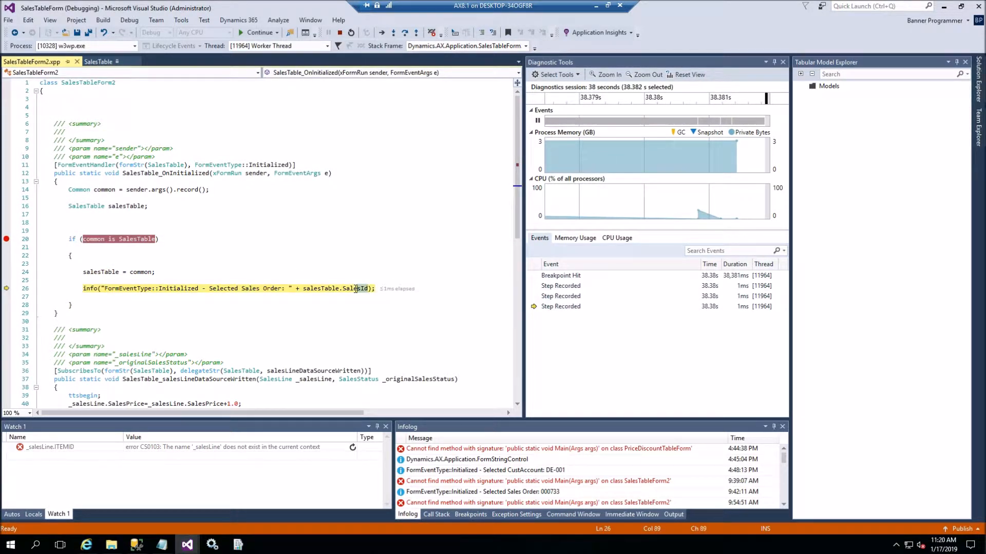
# Inspect salesTable.SalesId at the info message line, then resume the application.
pyautogui.doubleClick(335, 289)
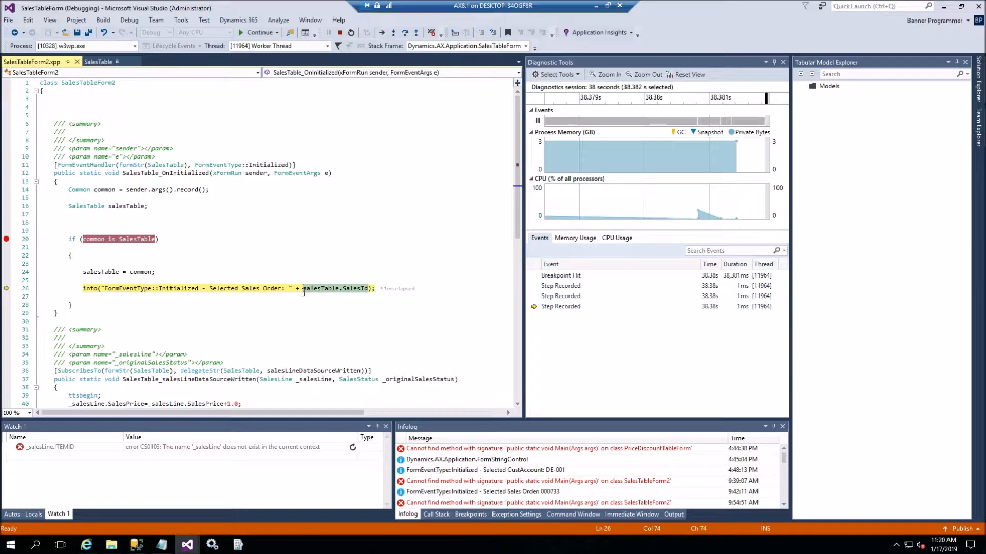
pyautogui.moveTo(339, 289)
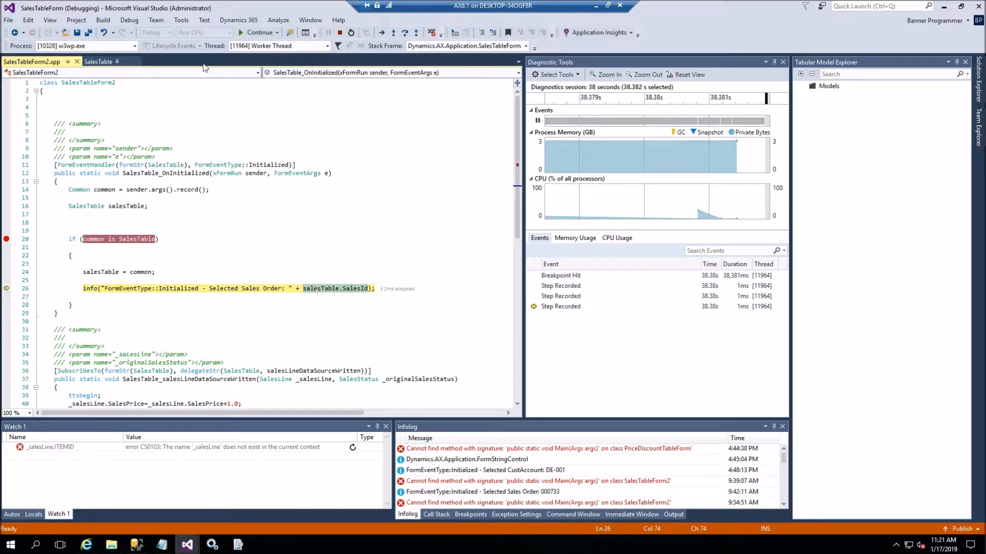
pyautogui.click(257, 31)
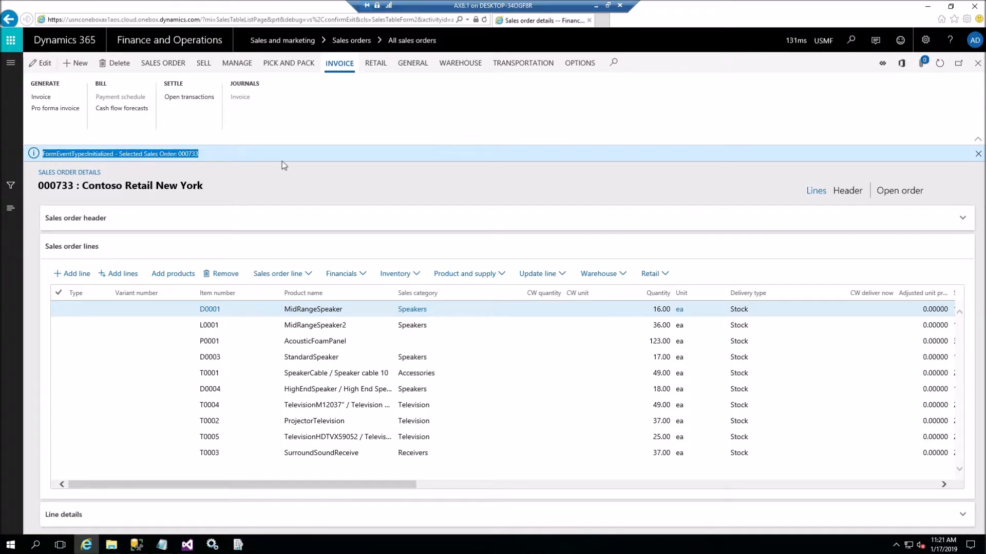
pyautogui.moveTo(351, 177)
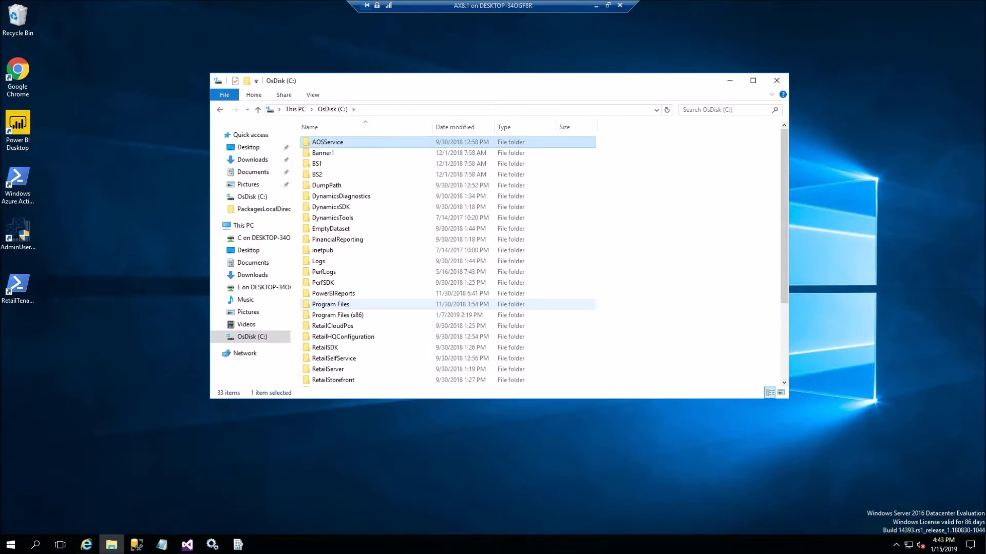
# Browse to AOSService\PackagesLocalDirectory\ApplicationSuite\Descriptor and open Foundation in Notepad.
pyautogui.doubleClick(327, 142)
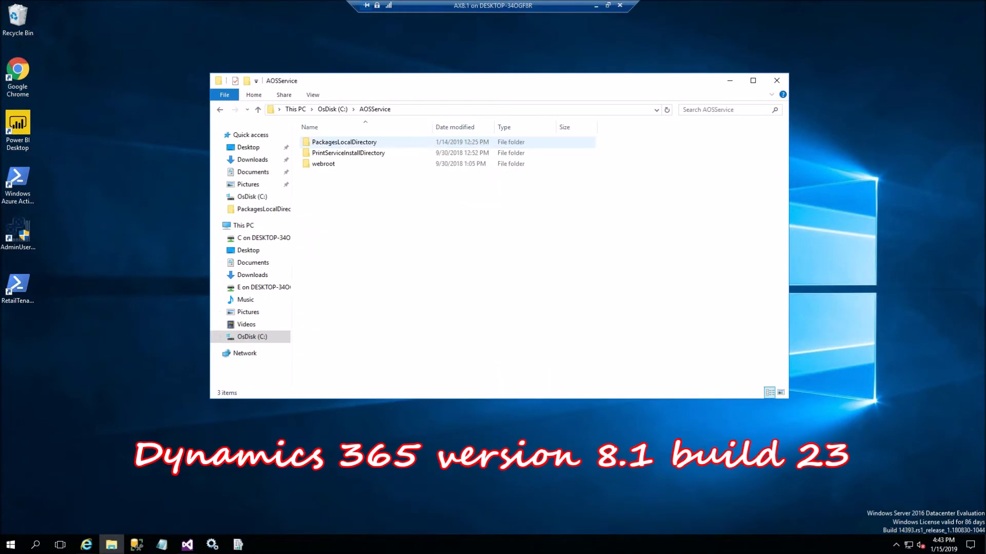
pyautogui.doubleClick(344, 141)
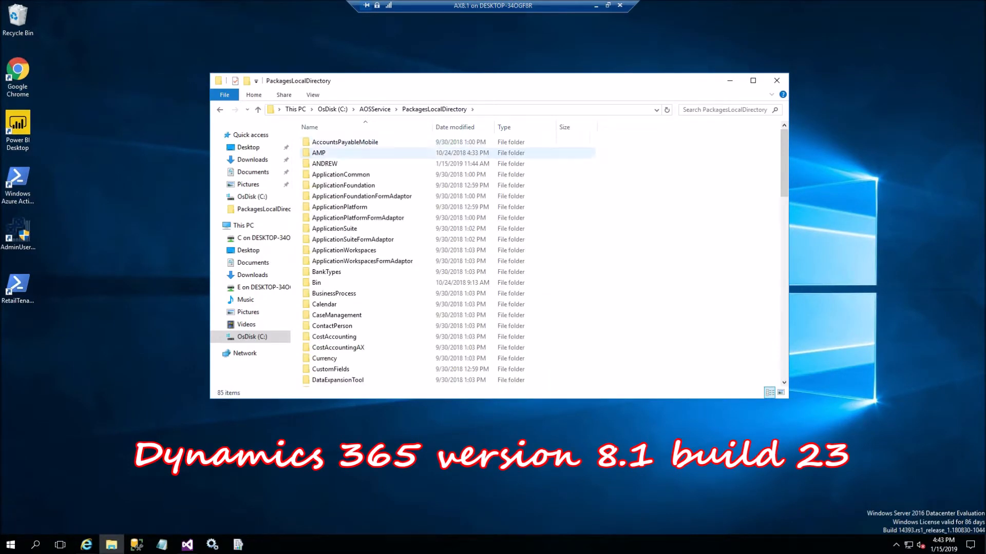
pyautogui.click(362, 196)
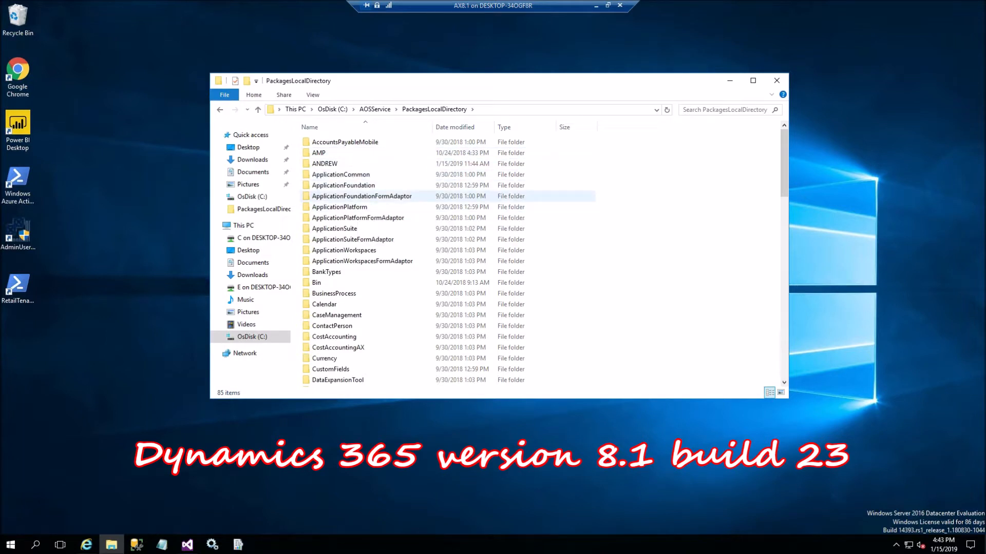
pyautogui.click(334, 228)
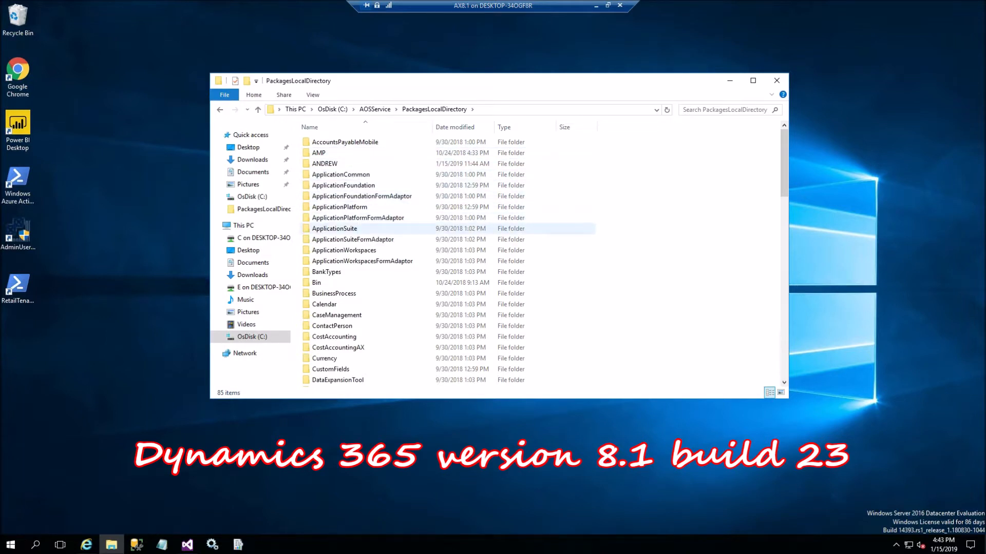
pyautogui.doubleClick(334, 228)
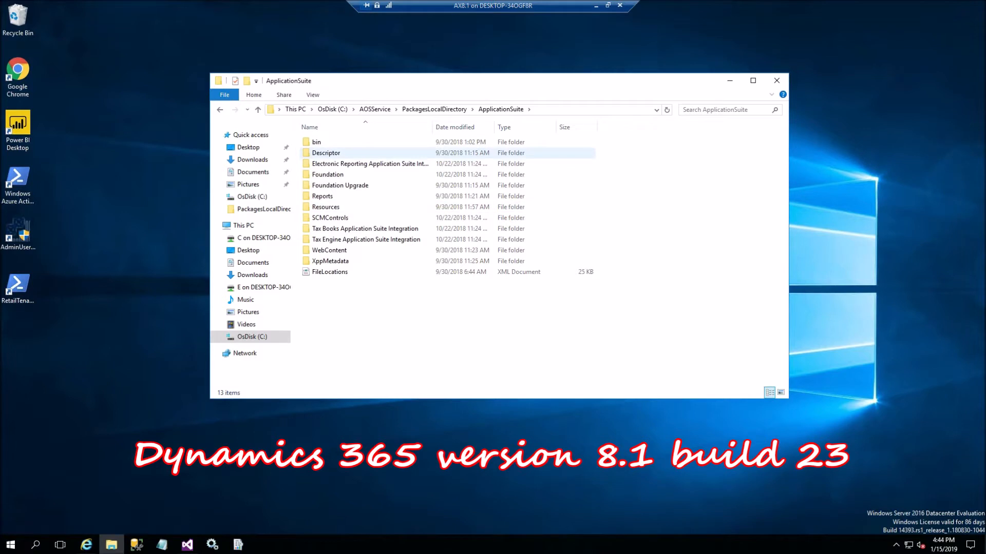
pyautogui.doubleClick(325, 153)
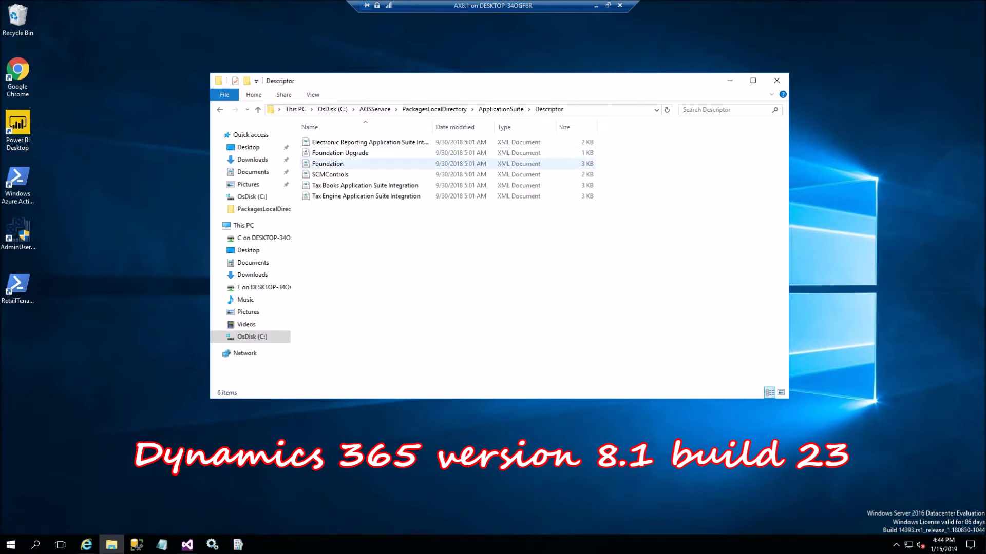
pyautogui.rightClick(327, 163)
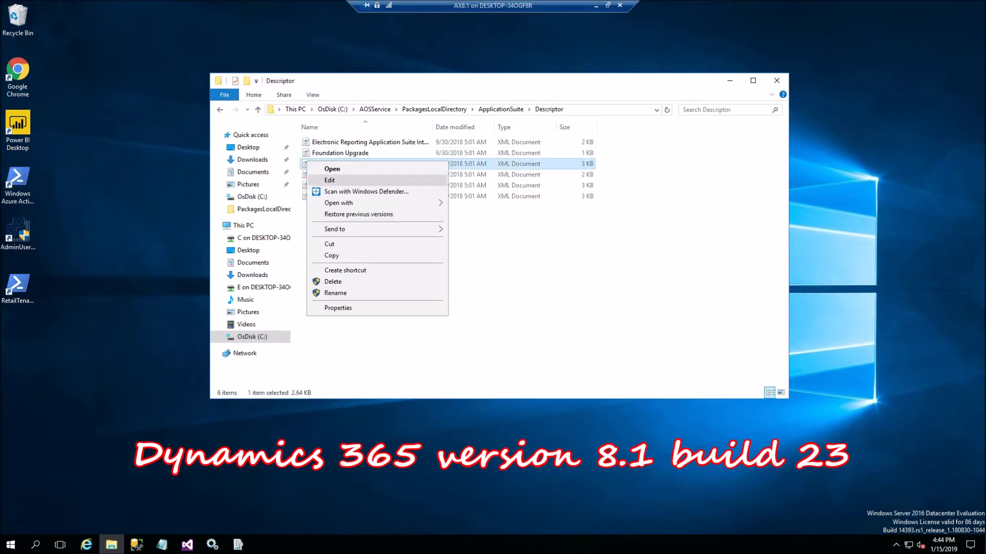
pyautogui.click(338, 202)
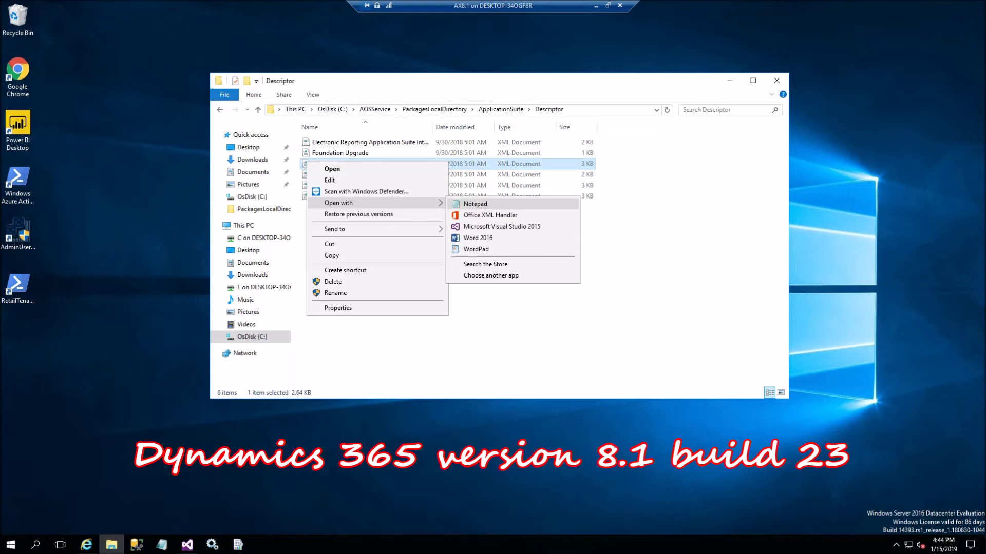
pyautogui.click(474, 204)
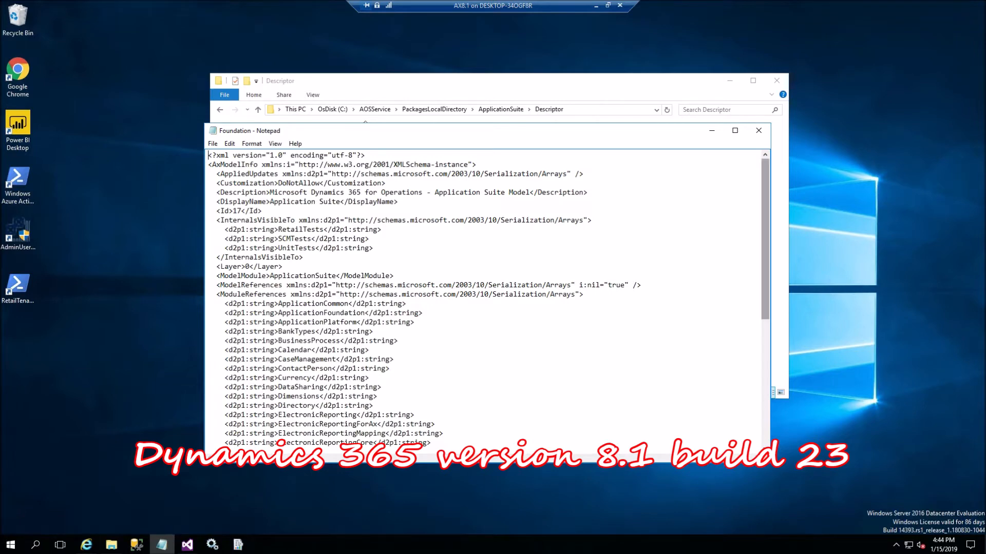
# Scroll to the end of Foundation.xml to read version 8.1, build 136, revision 23.
pyautogui.scroll(-3)
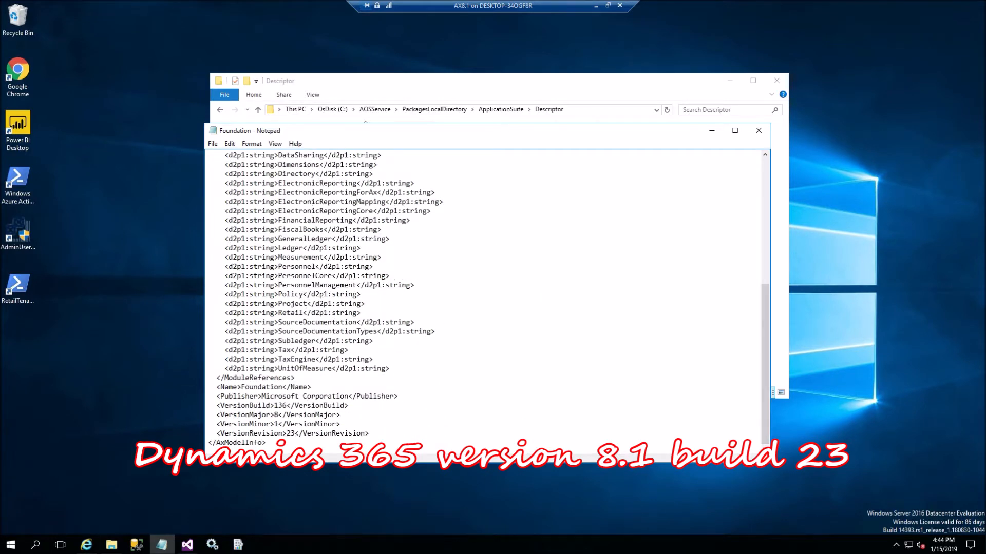